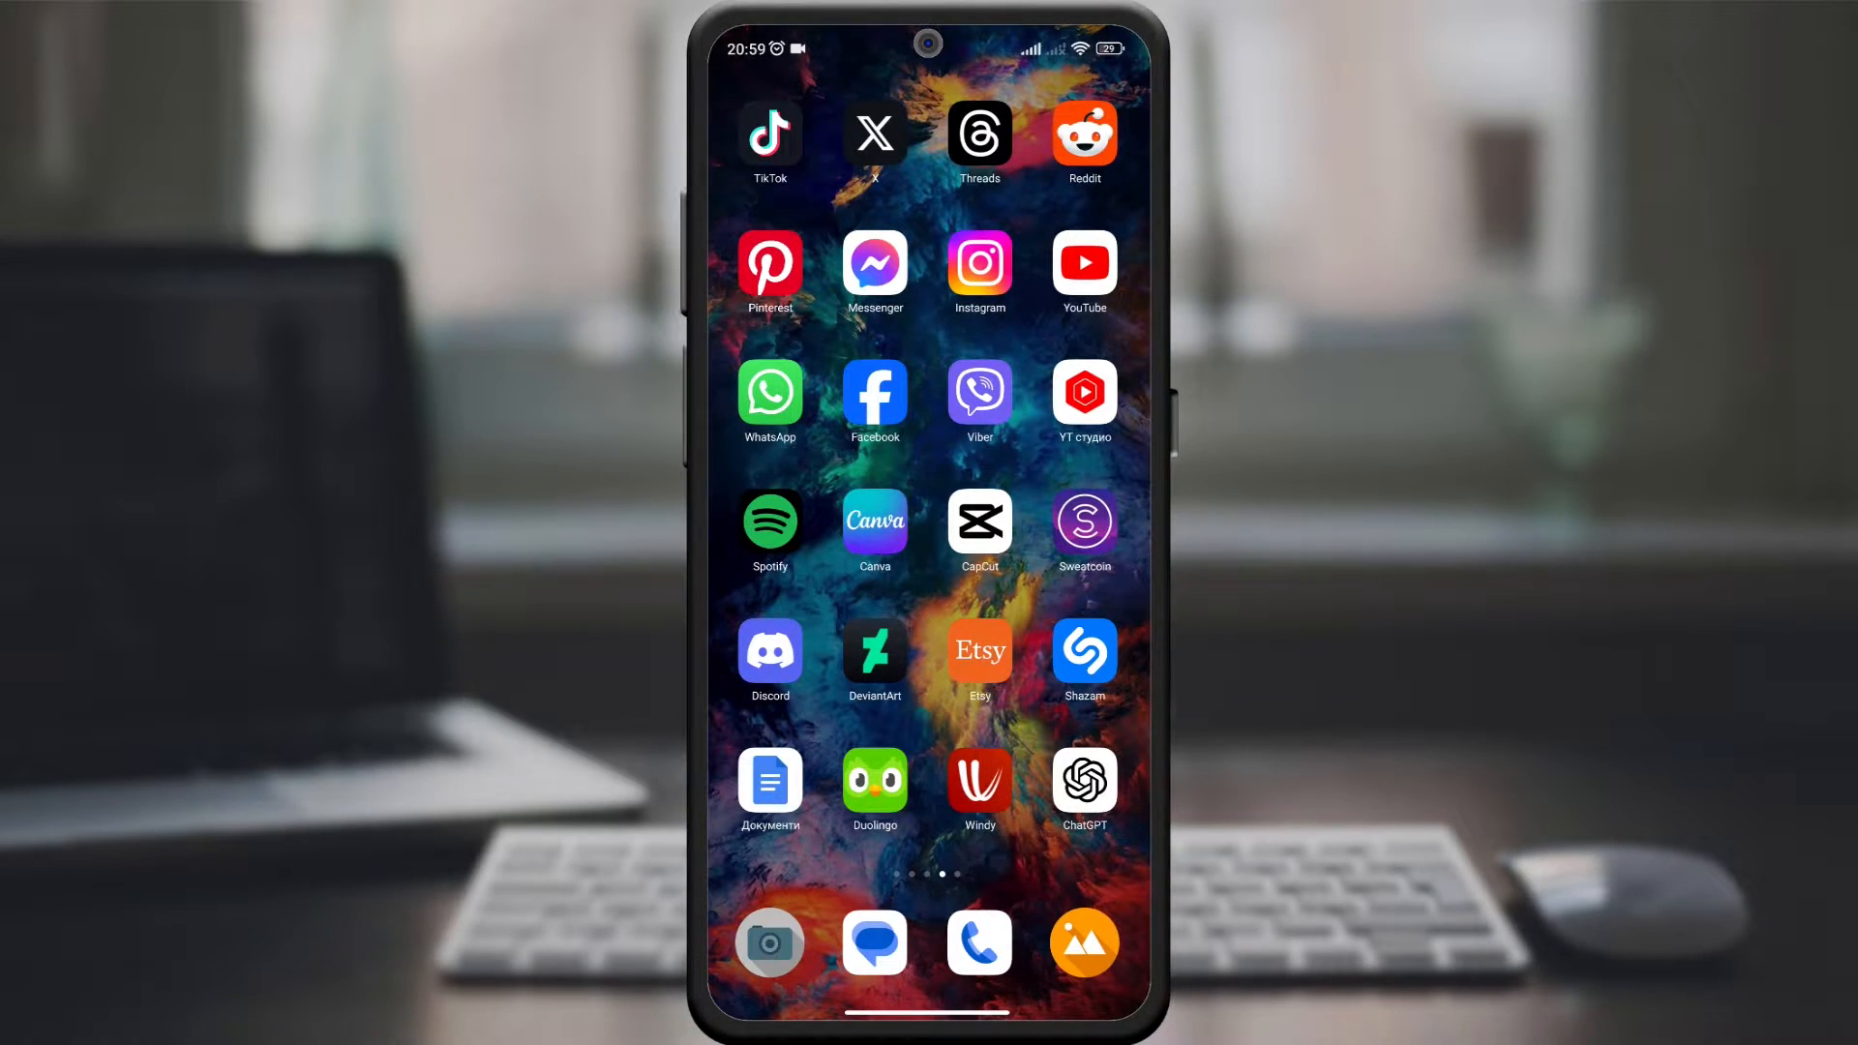
Step: Launch the YouTube app from the Android home screen
left_click(1084, 263)
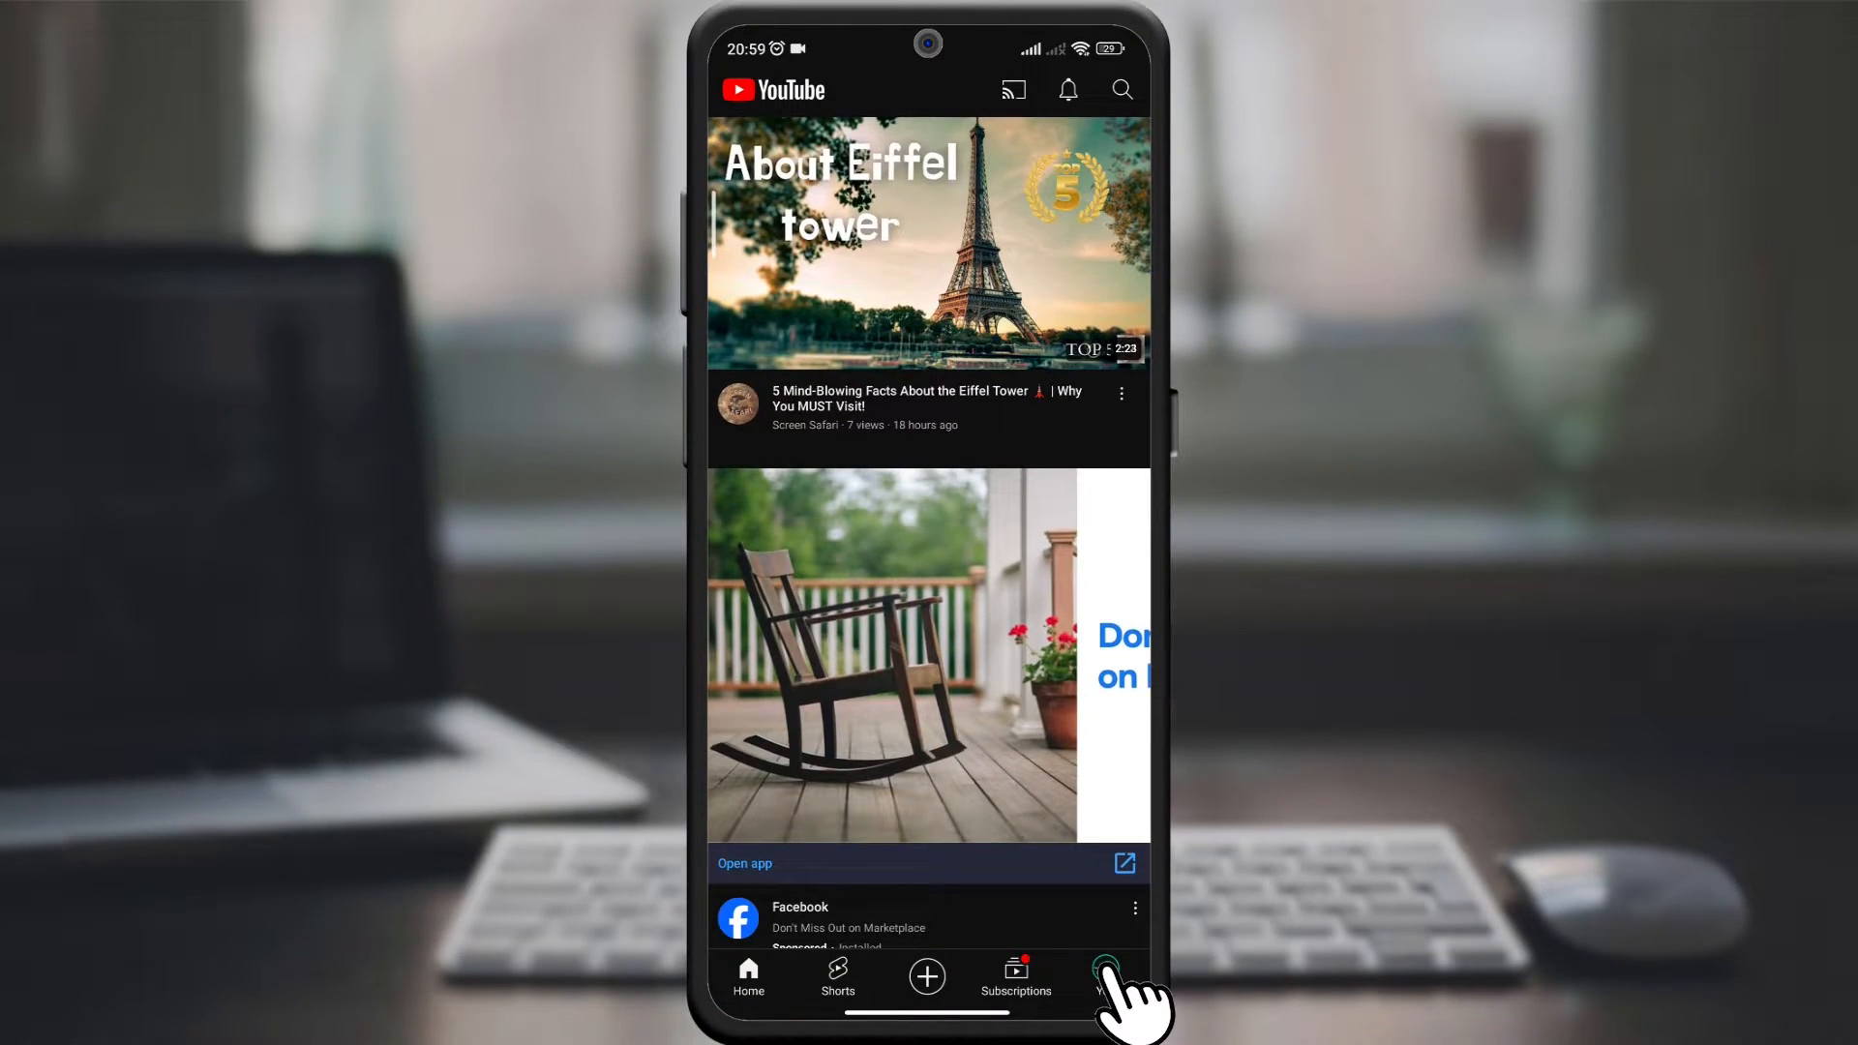
Step: Open YouTube Settings from the You page's gear icon
left_click(1105, 968)
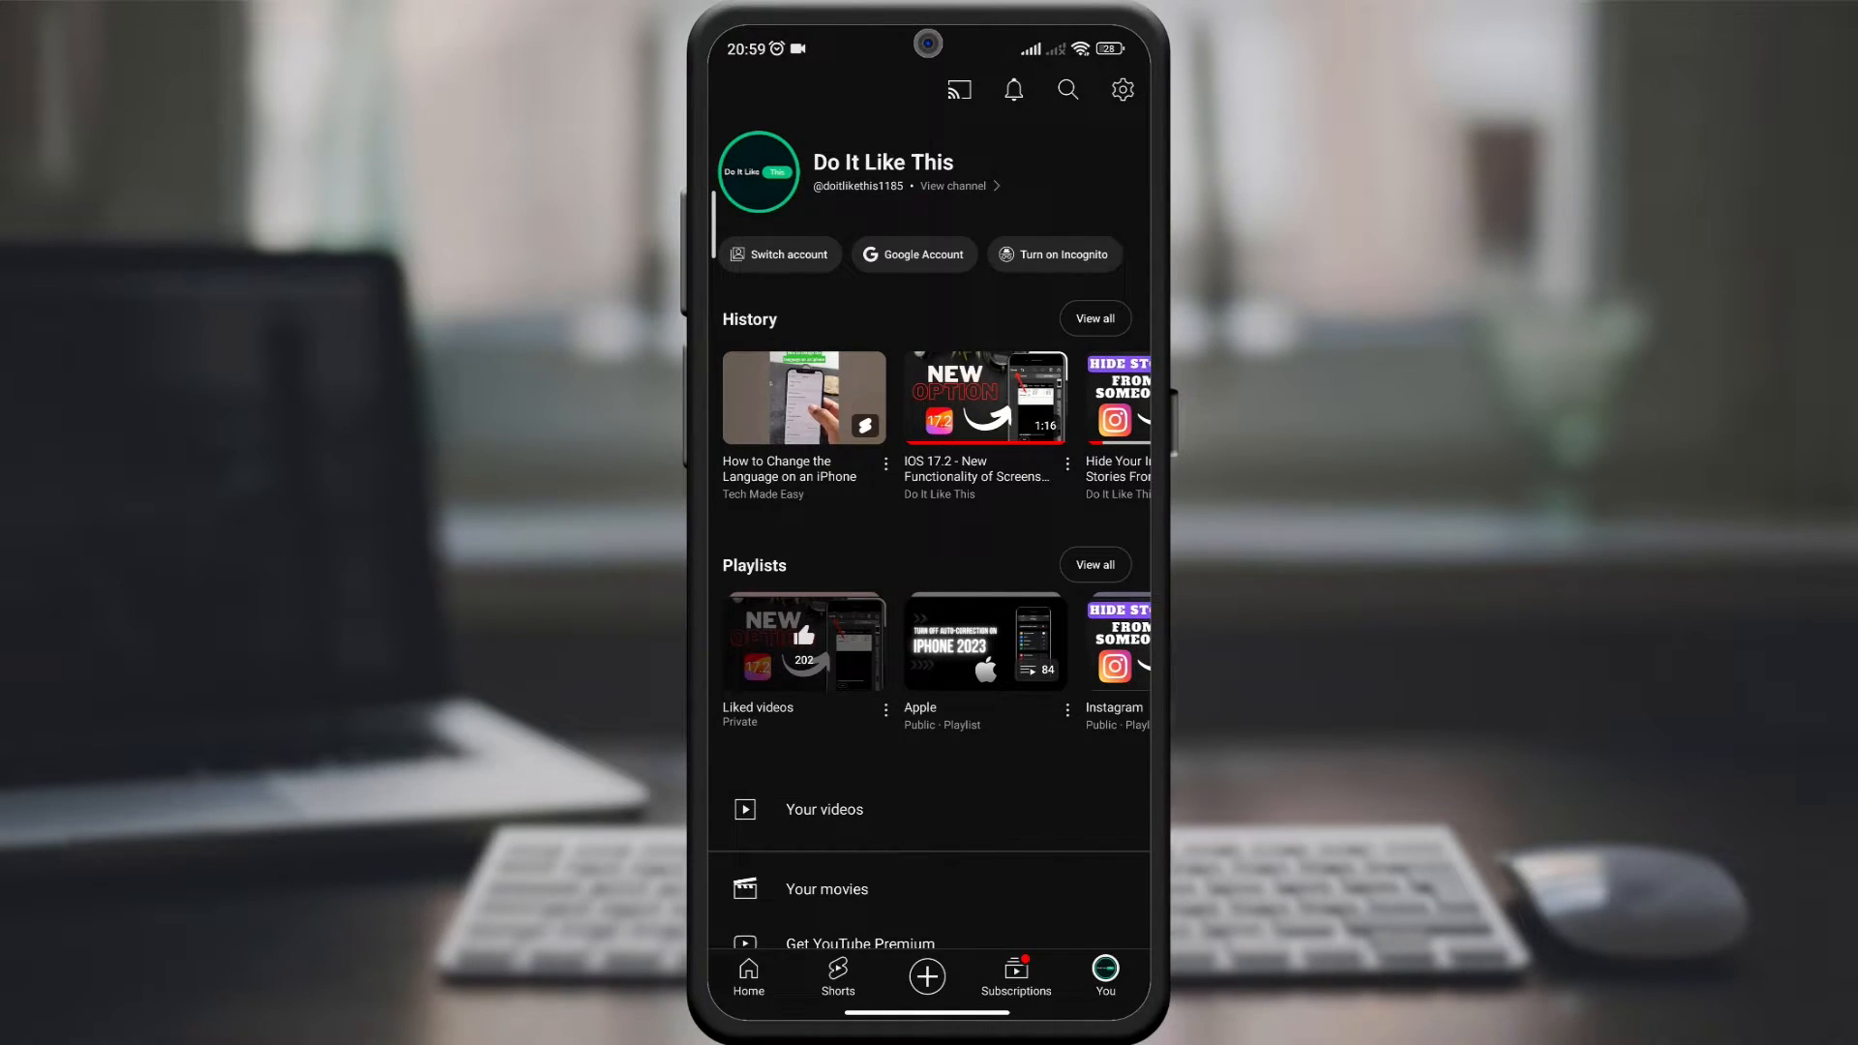
left_click(1122, 89)
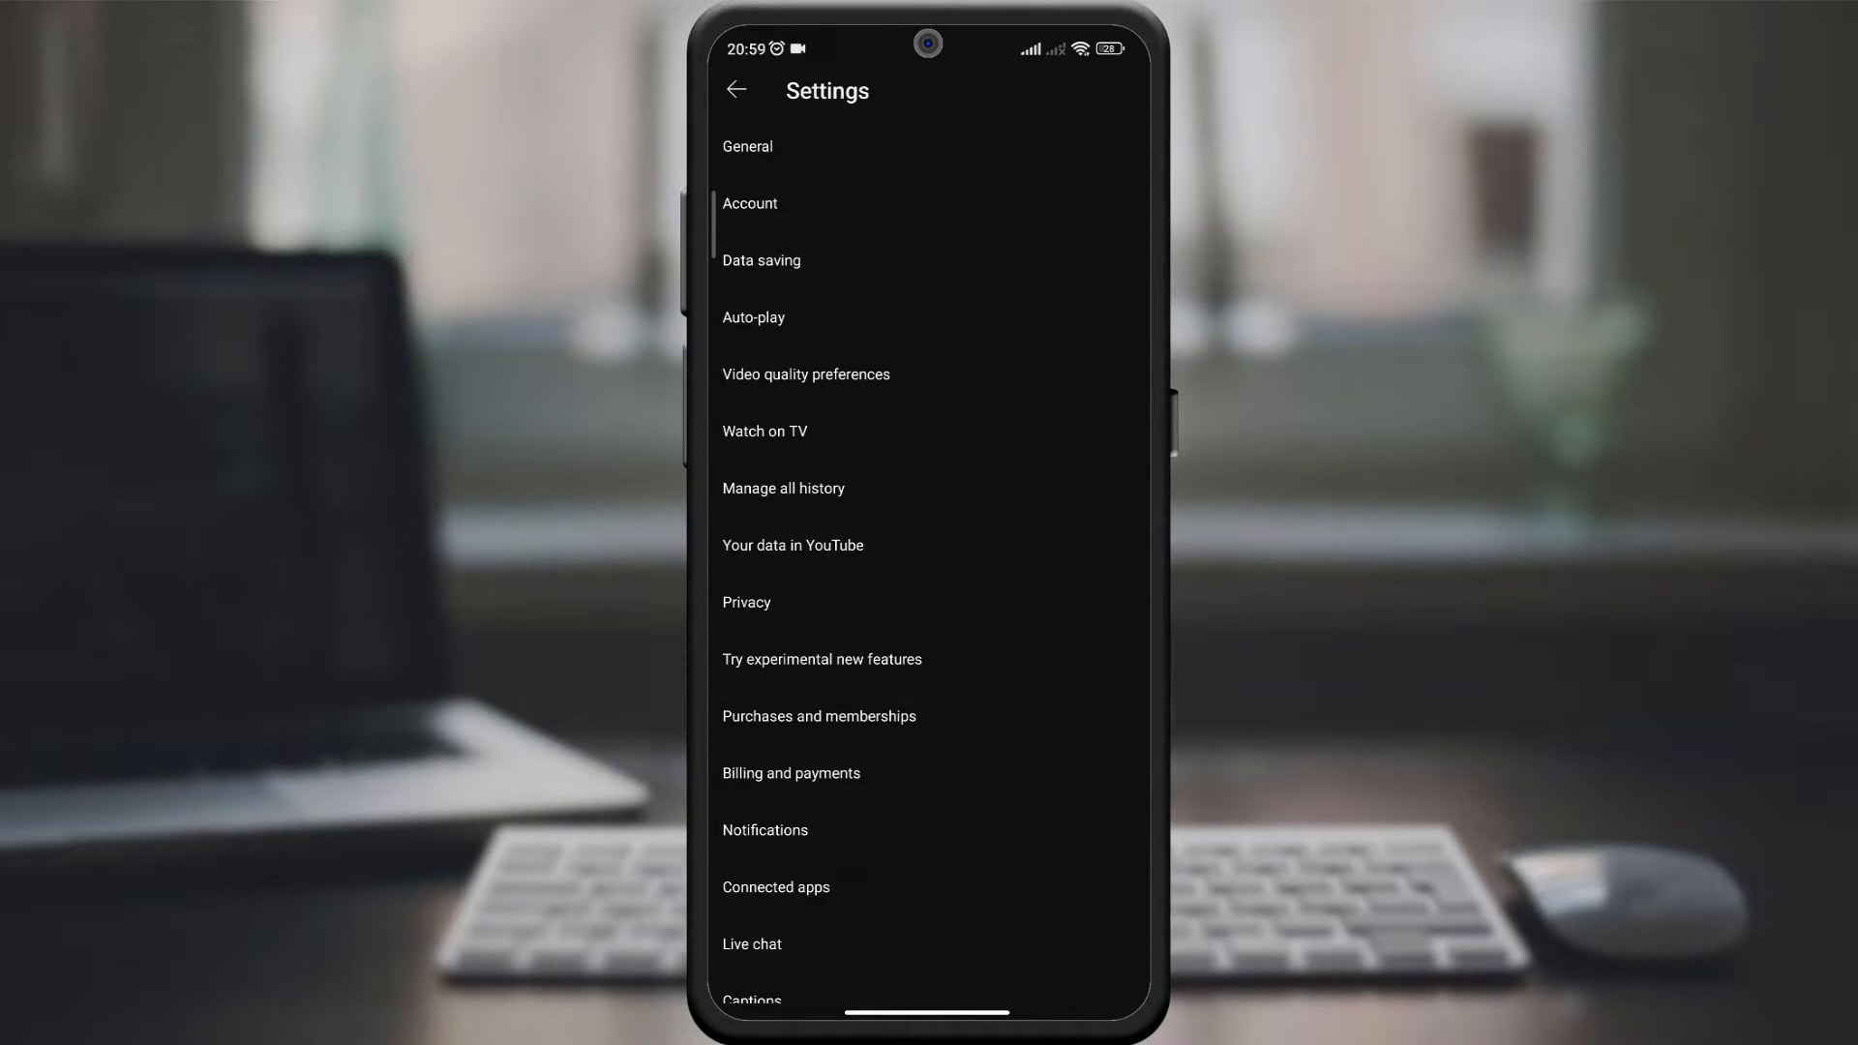
Step: Open the General settings page
left_click(747, 146)
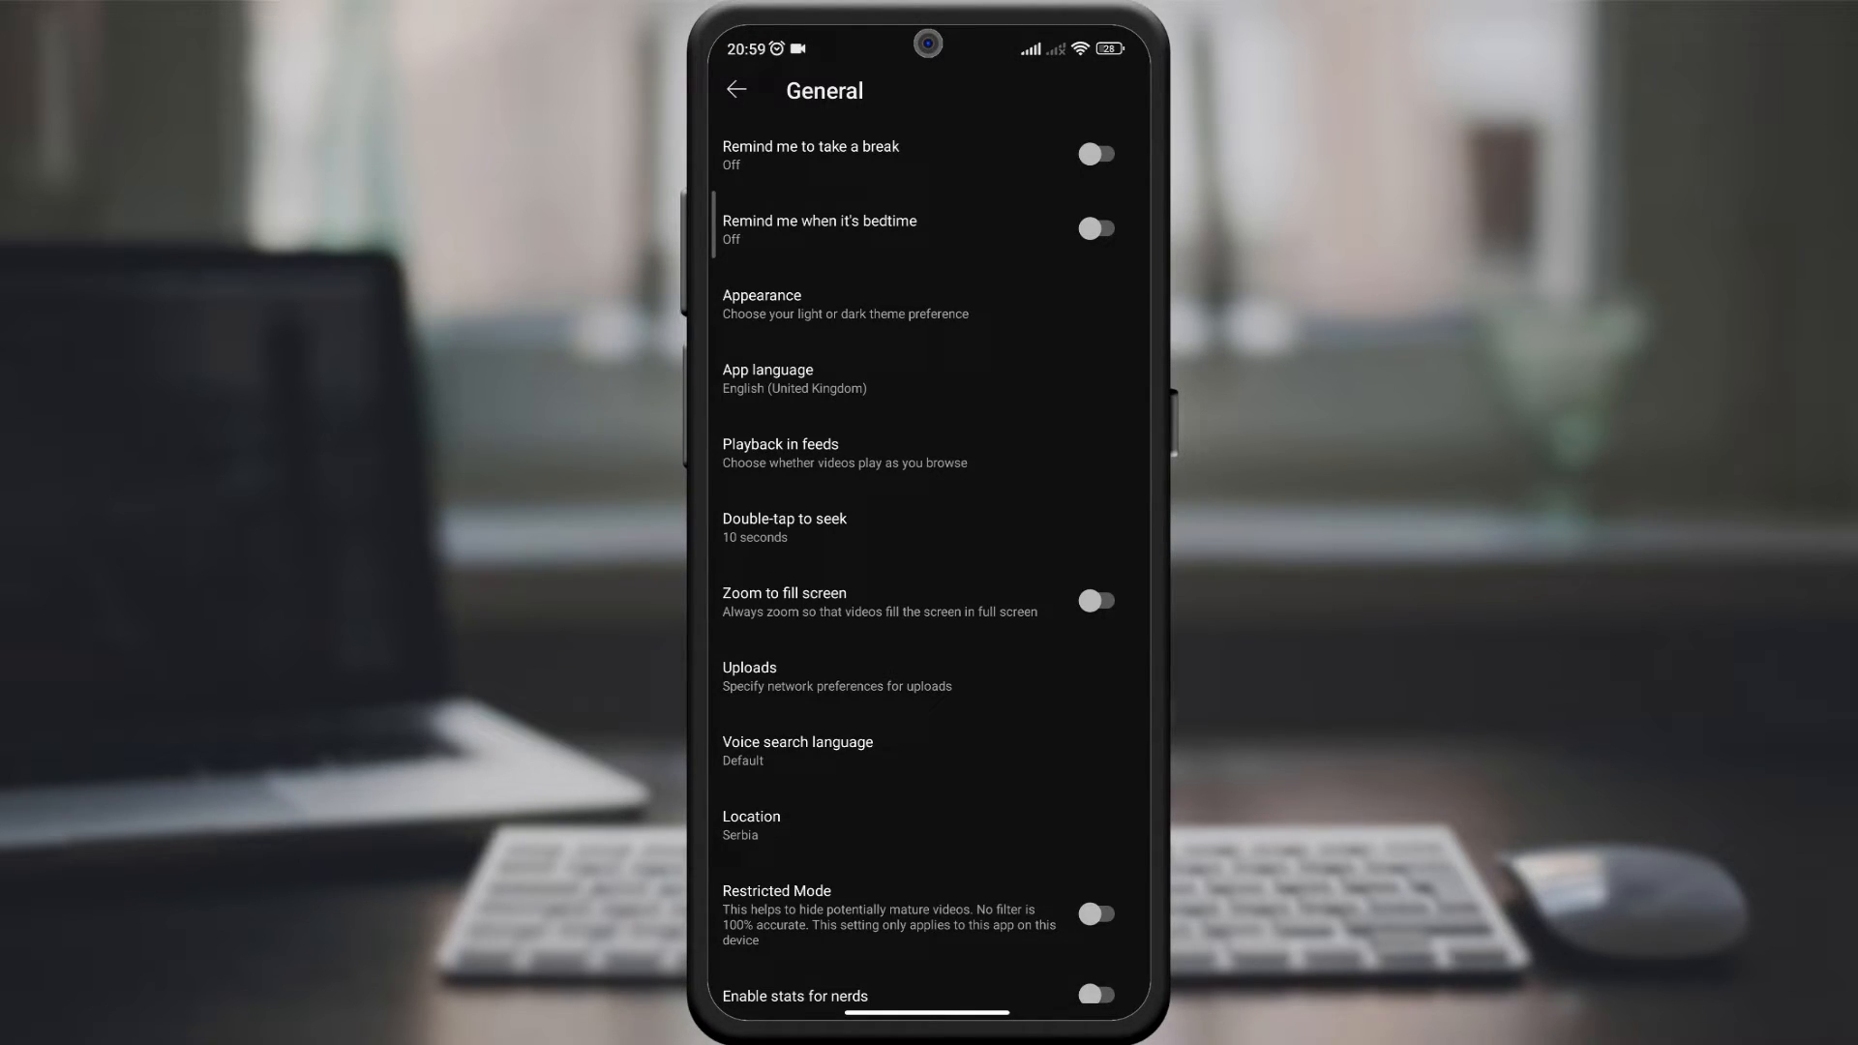
Step: Switch App language from English (United Kingdom) to English and confirm the change
left_click(767, 378)
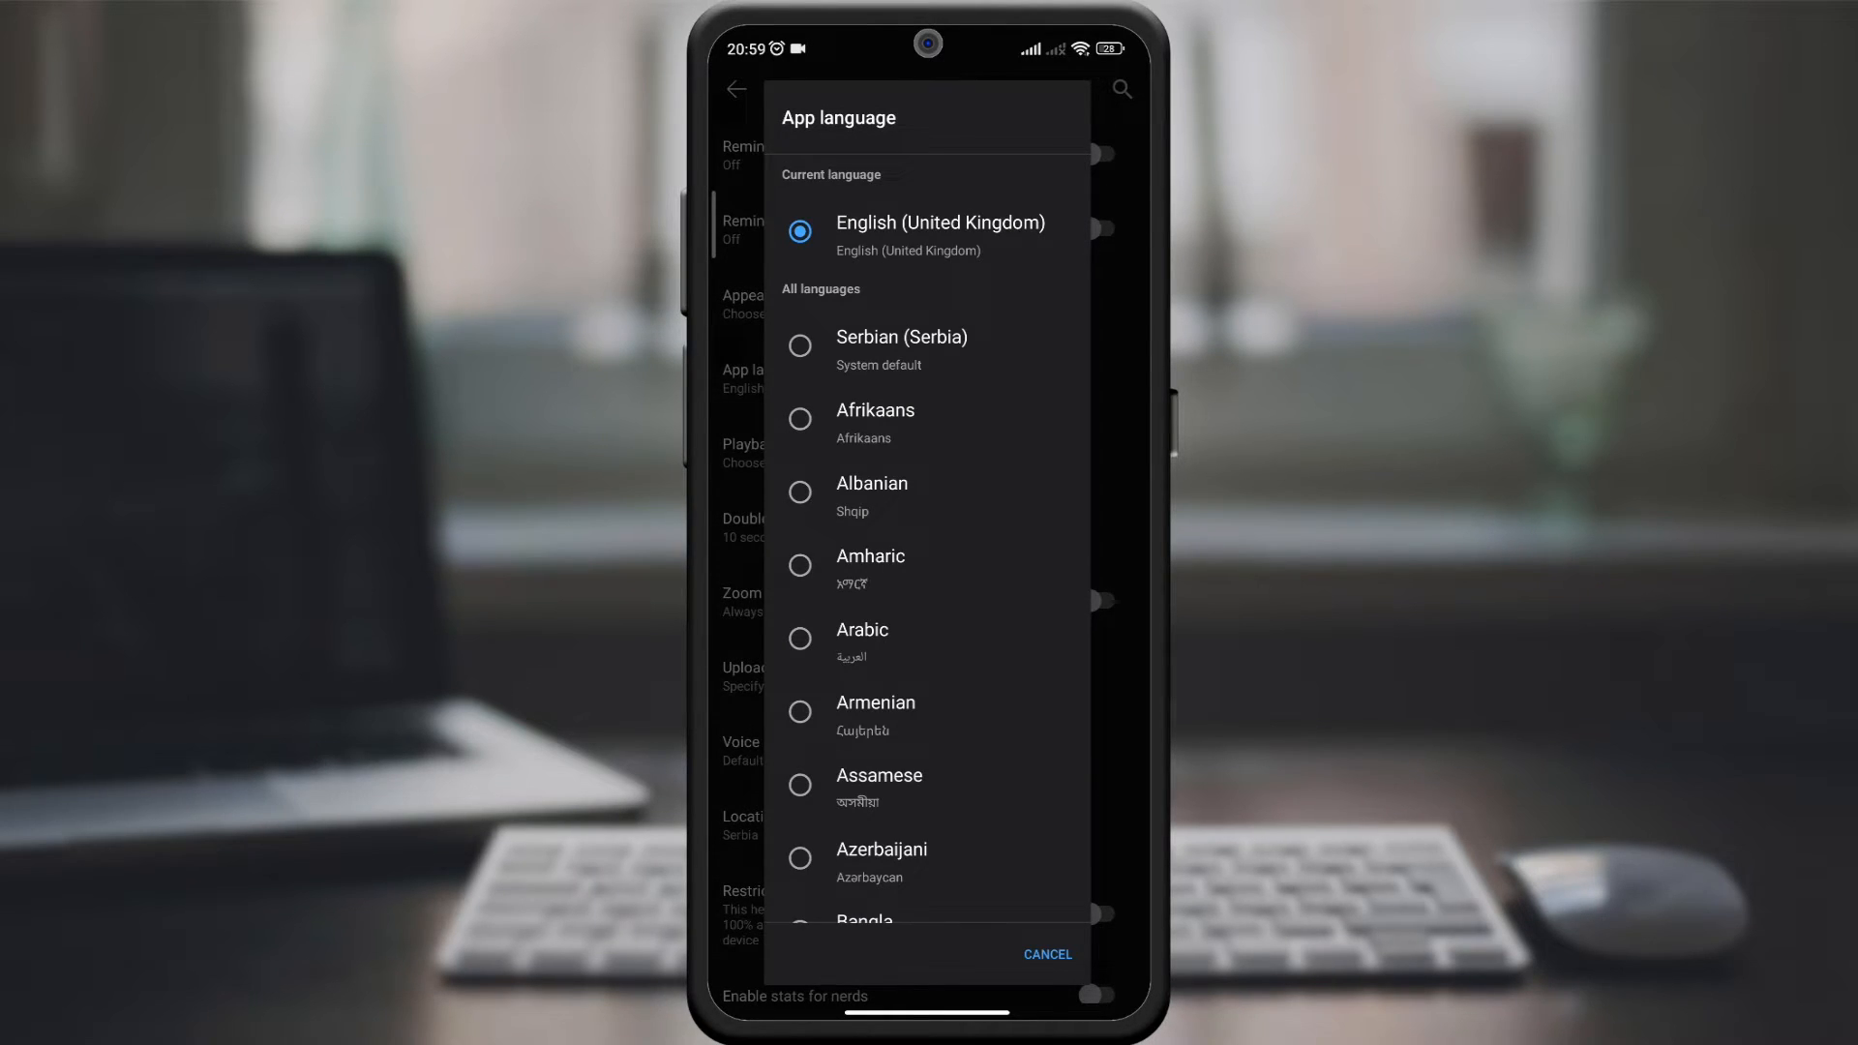
scroll("down", 3)
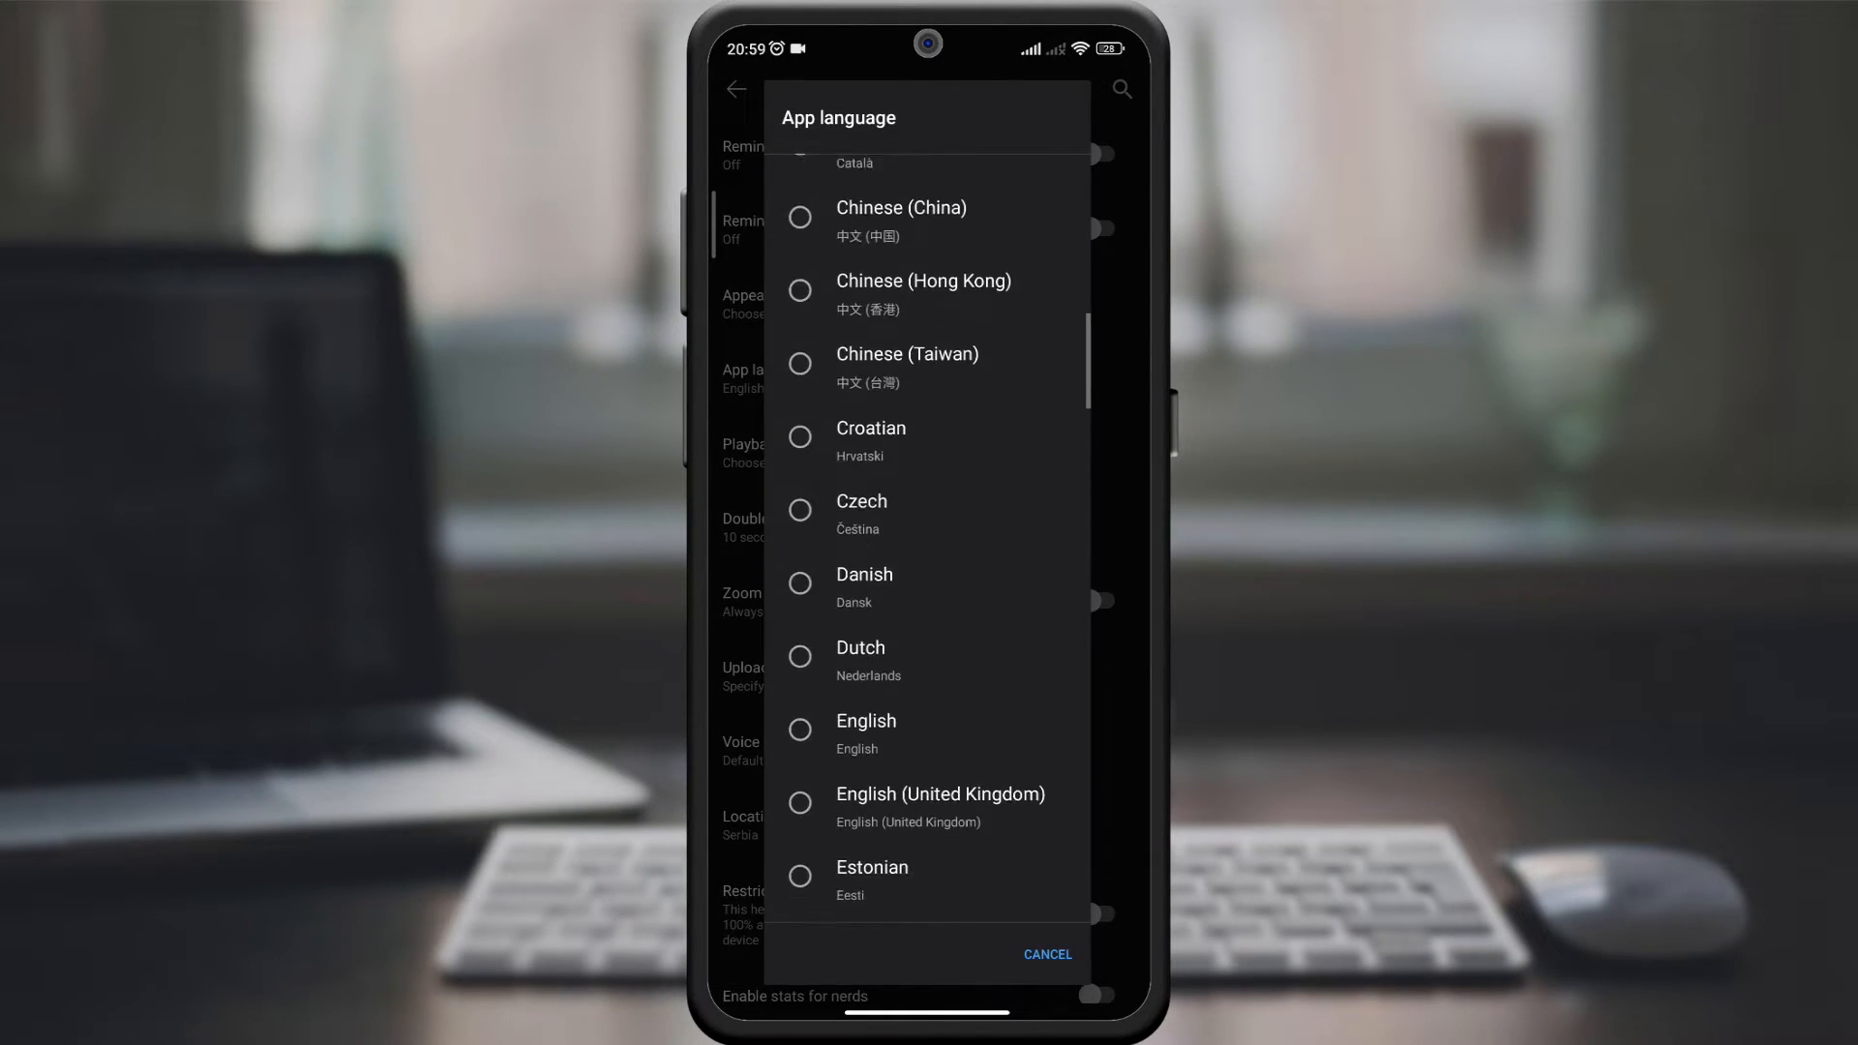
scroll("down", 3)
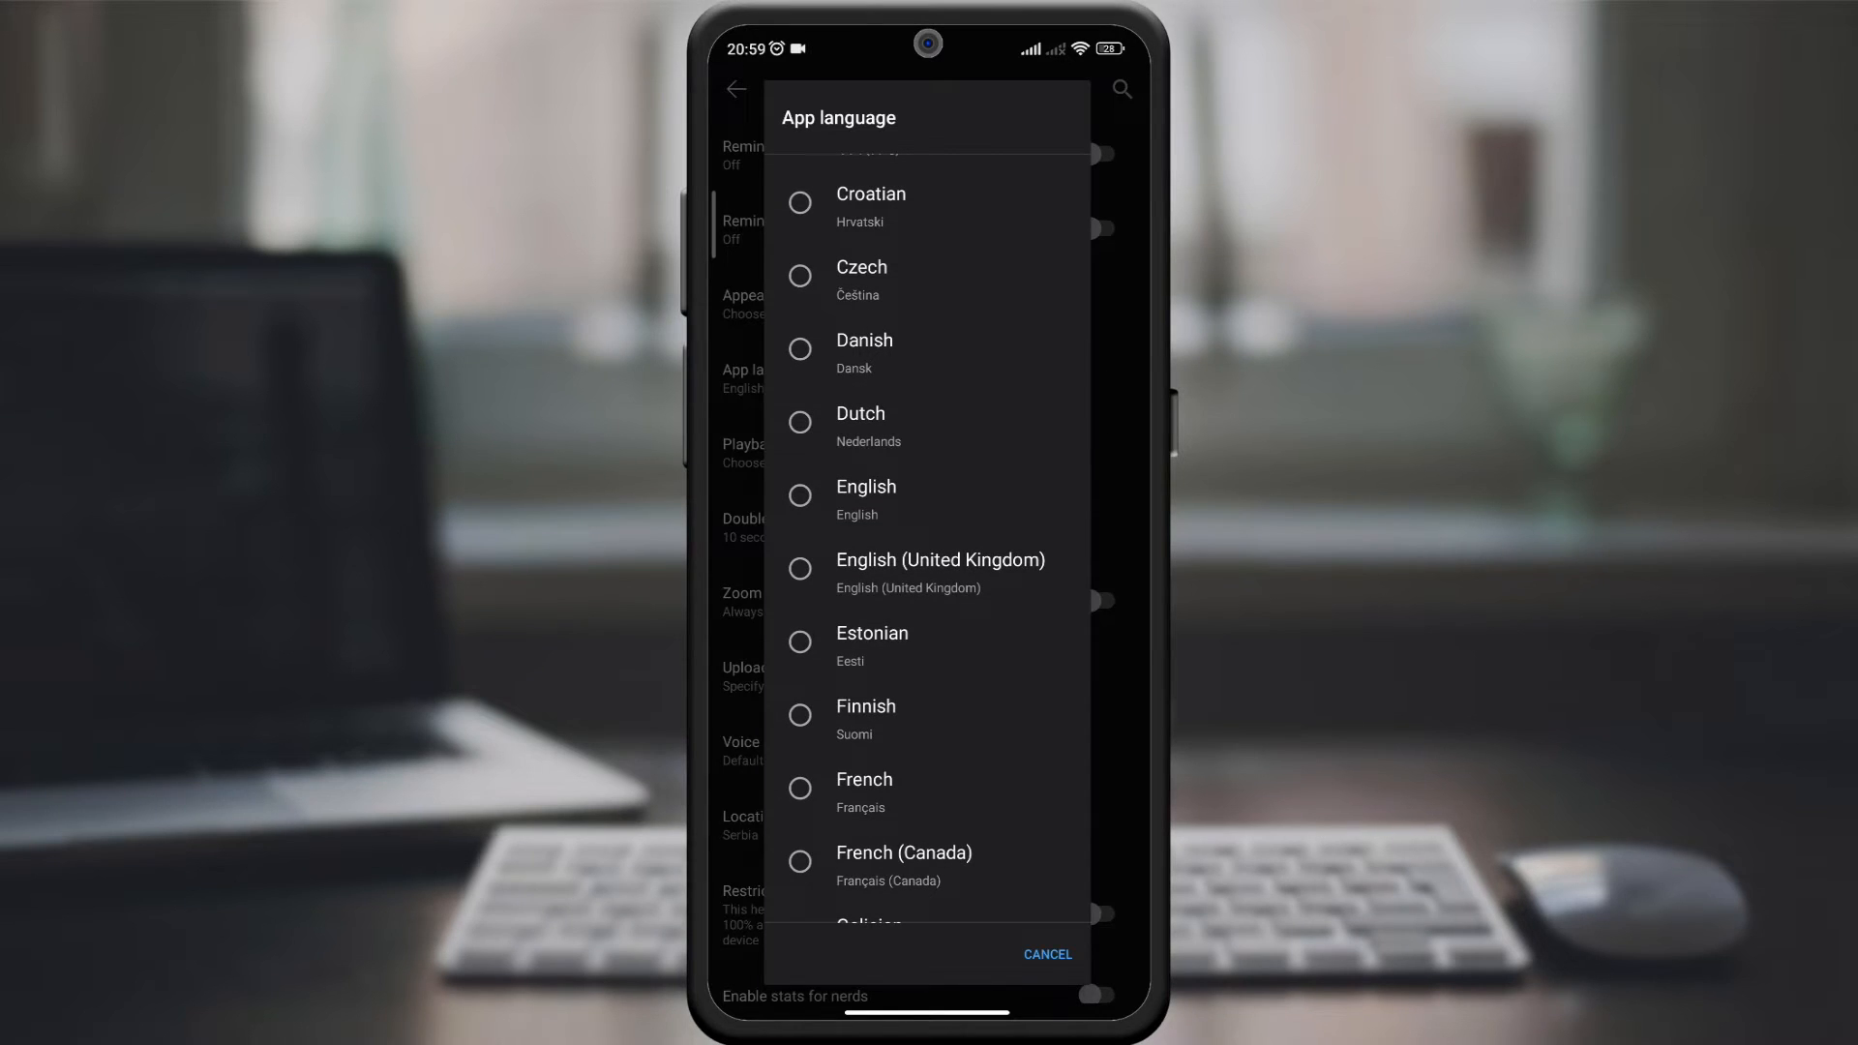
left_click(866, 487)
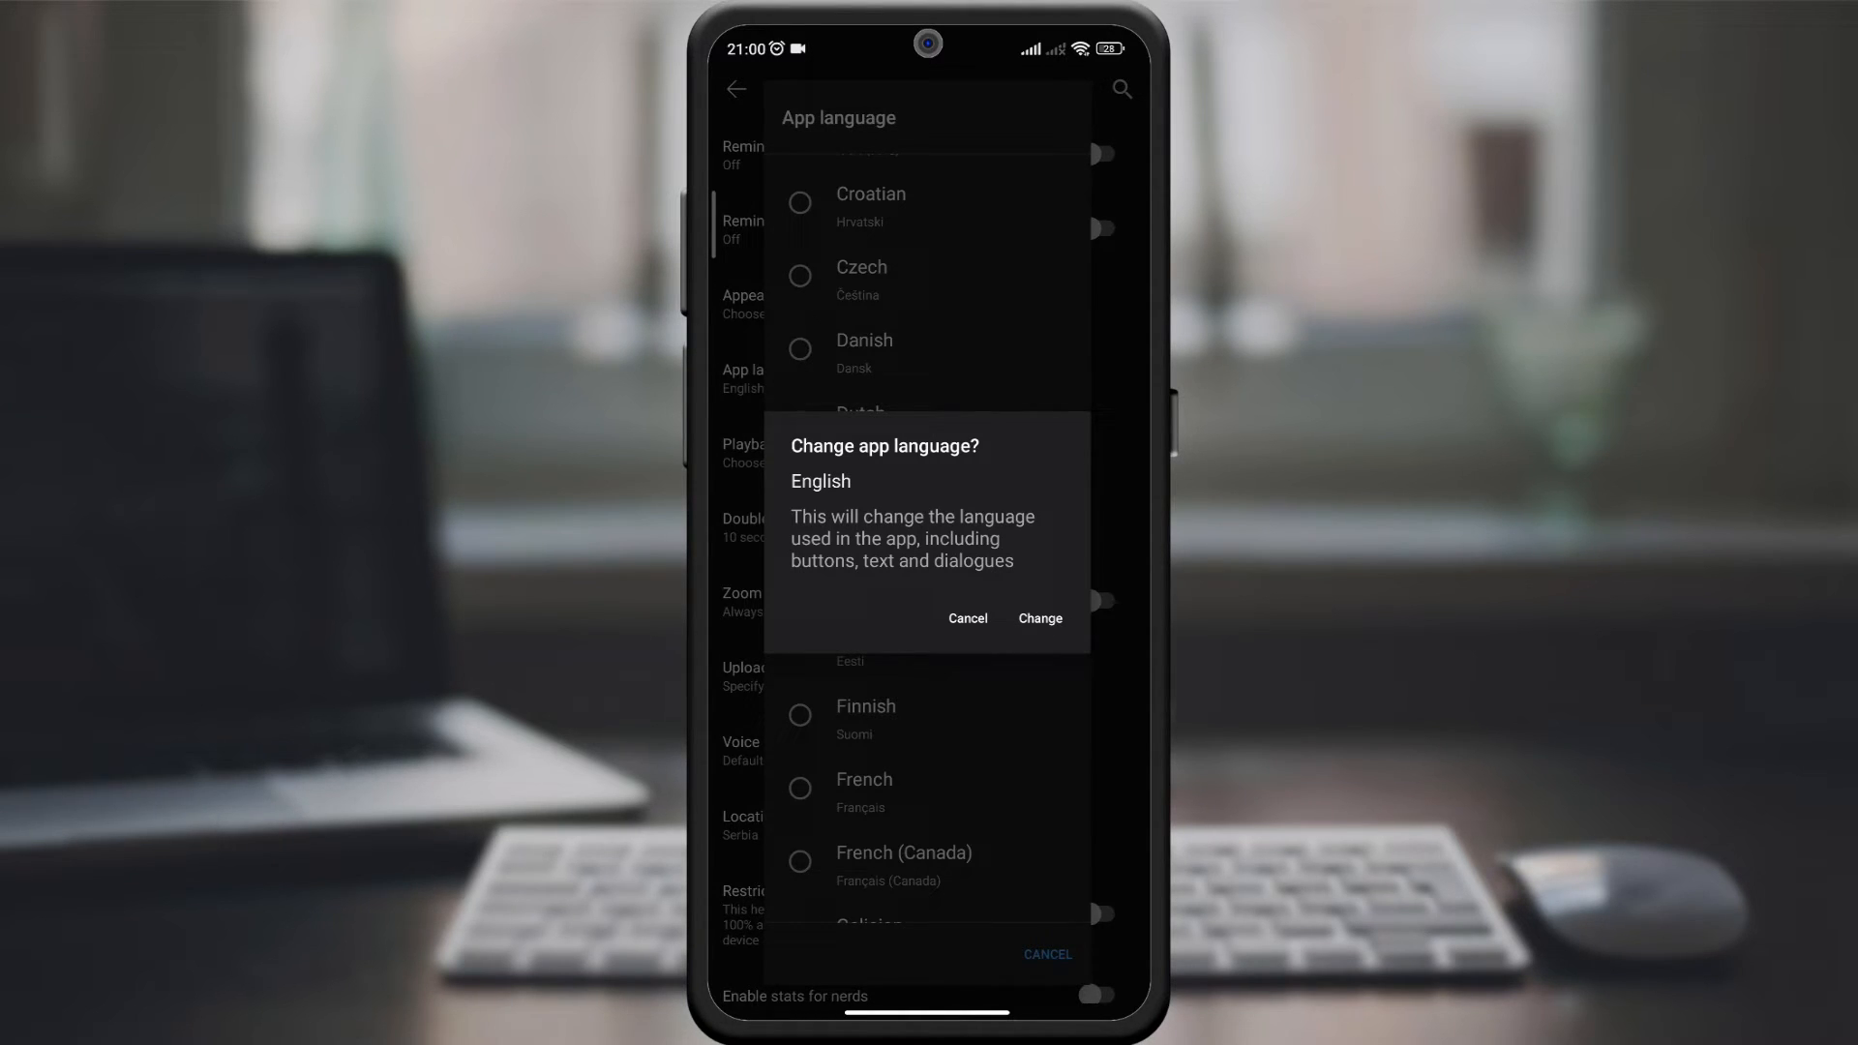
left_click(1040, 618)
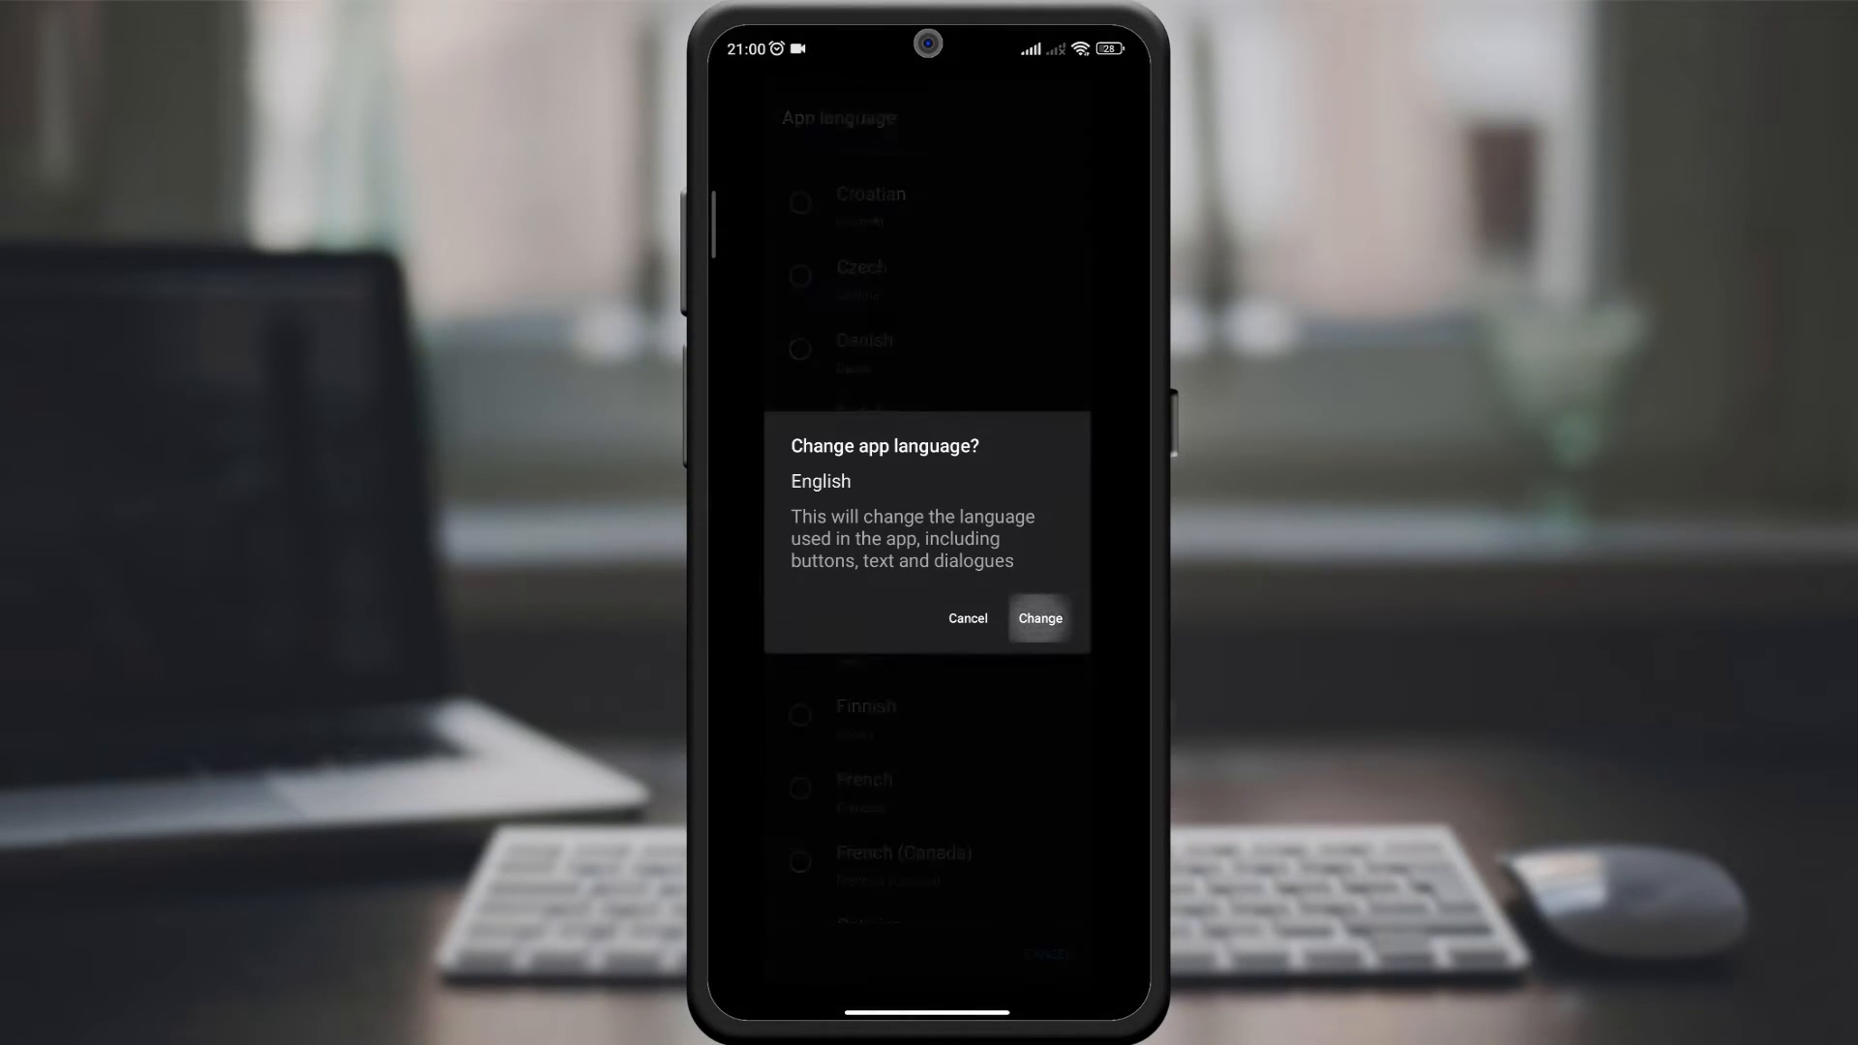
left_click(1039, 617)
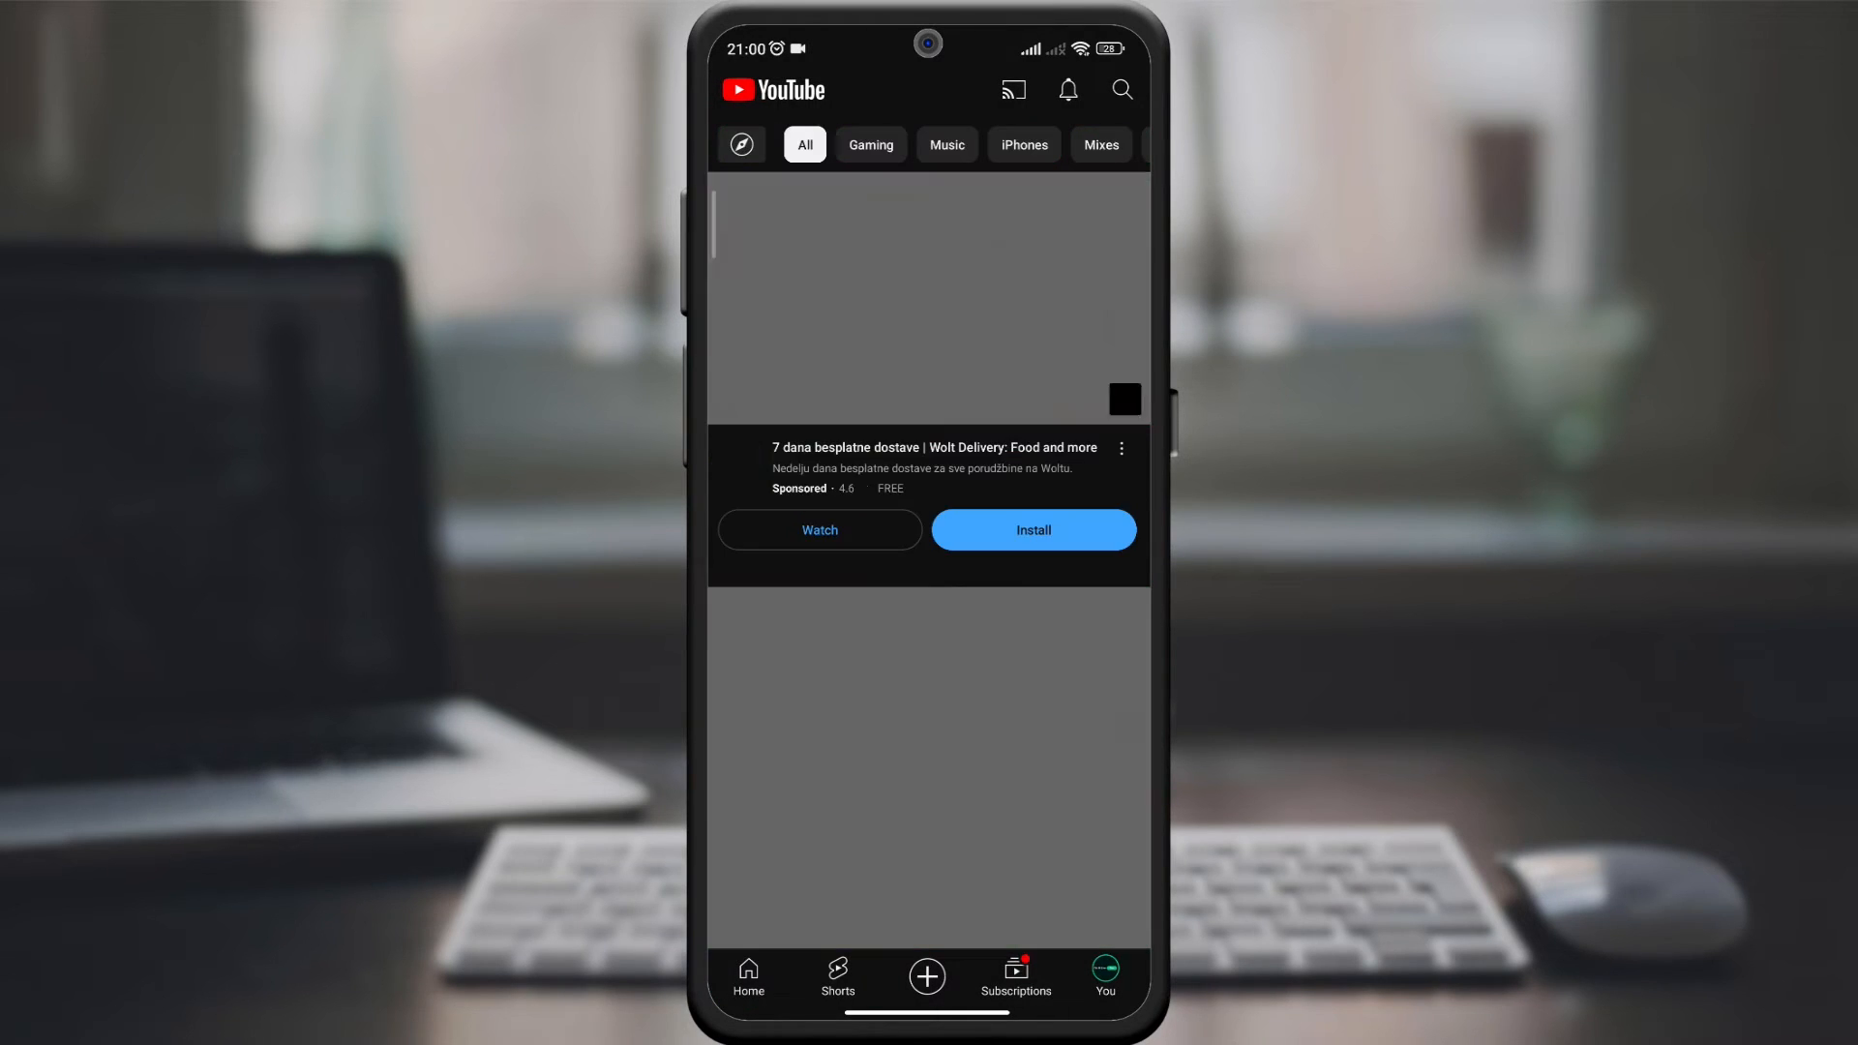